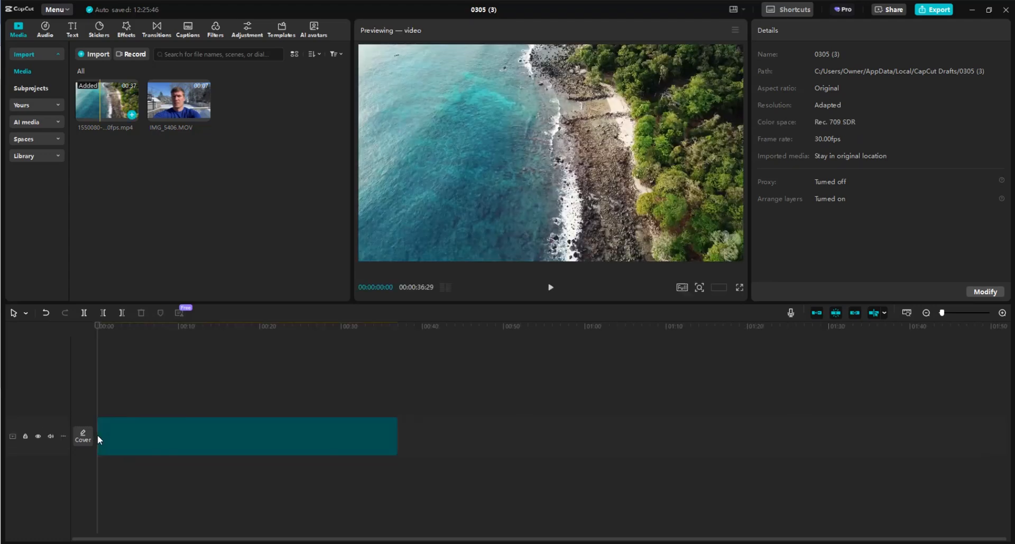
Place IMG_5406.MOV on a track above the aerial beach clip as a small overlay.
click(246, 434)
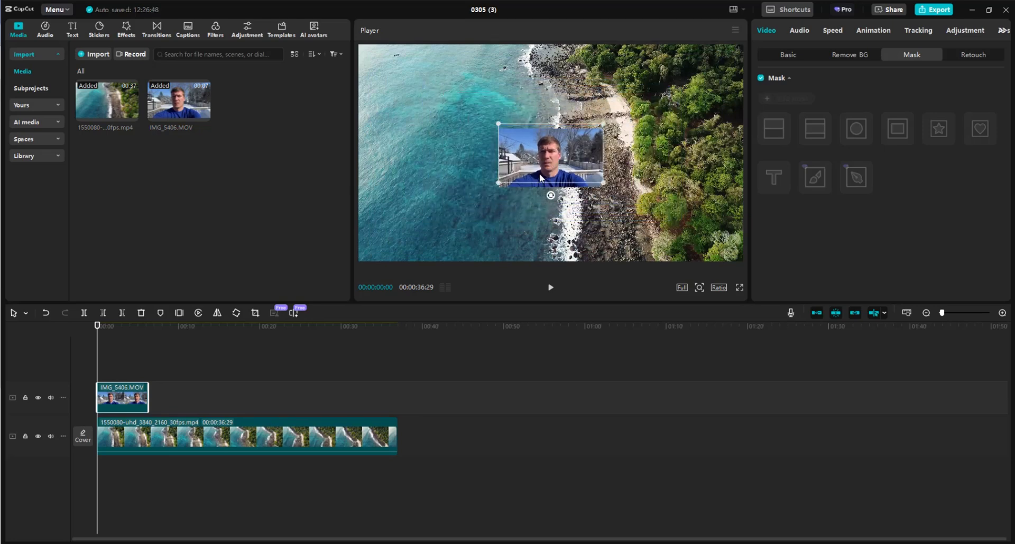
Move the face overlay into the bottom-right corner of the beach frame.
drag(550, 155, 432, 150)
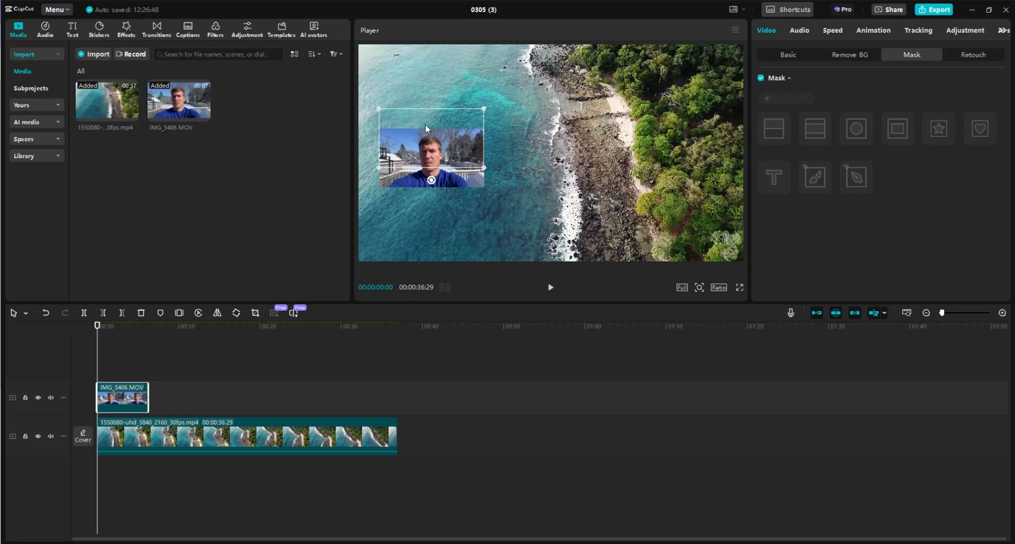
drag(430, 149, 675, 206)
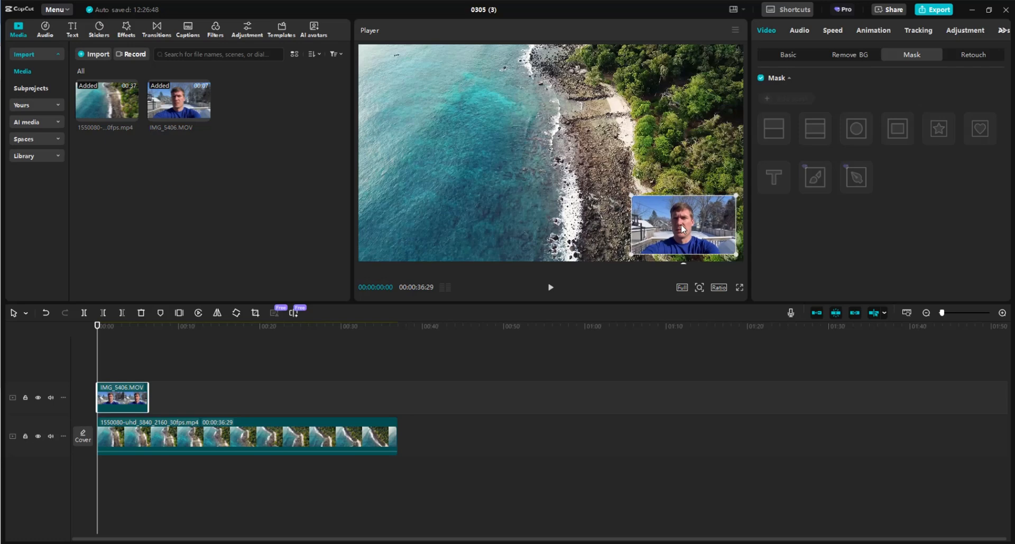
click(788, 54)
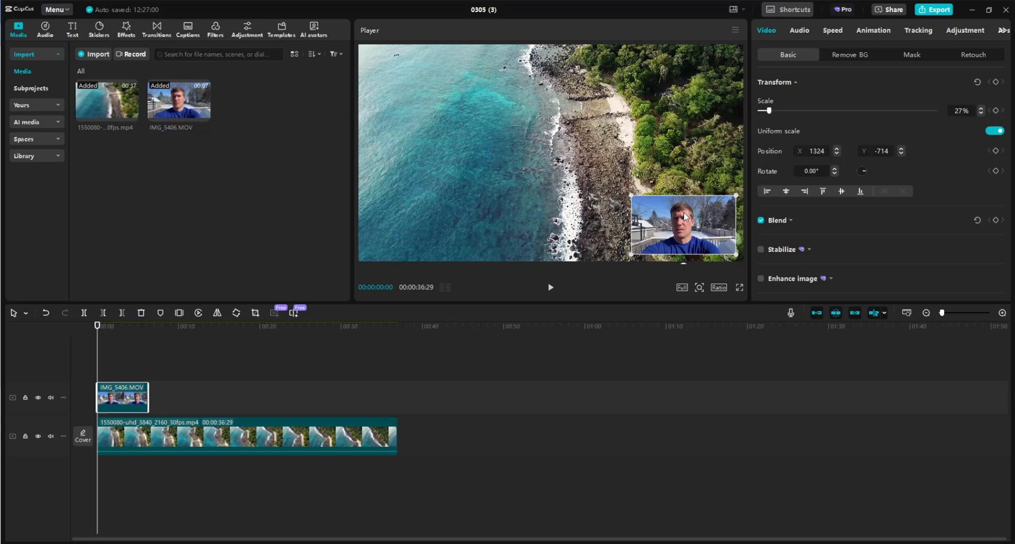
mouse_move(669, 221)
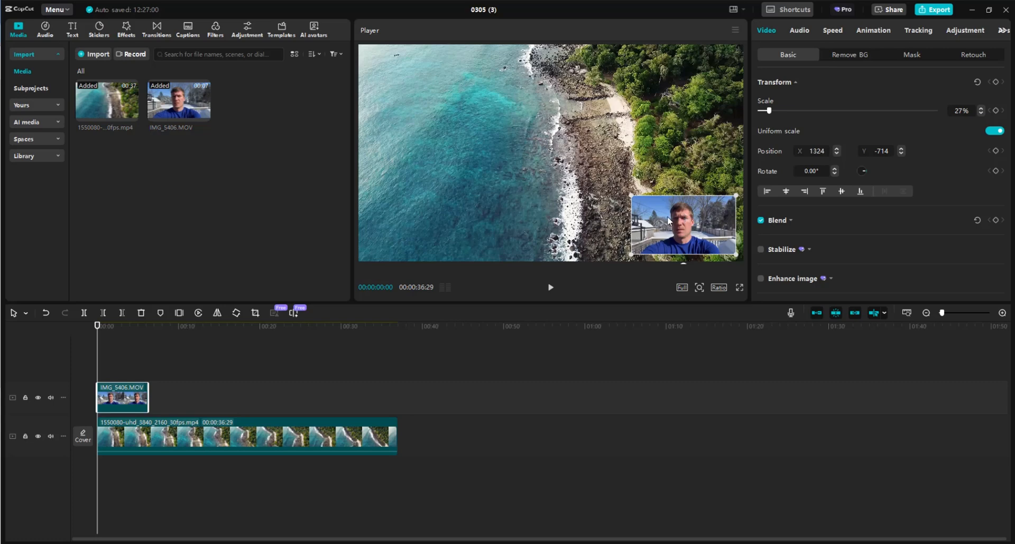
mouse_move(676, 234)
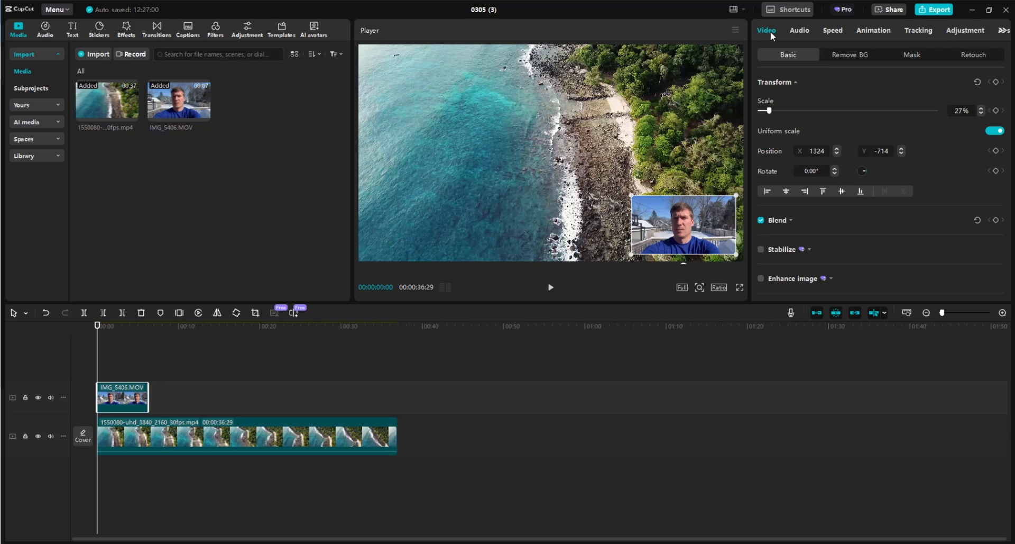
mouse_move(911, 58)
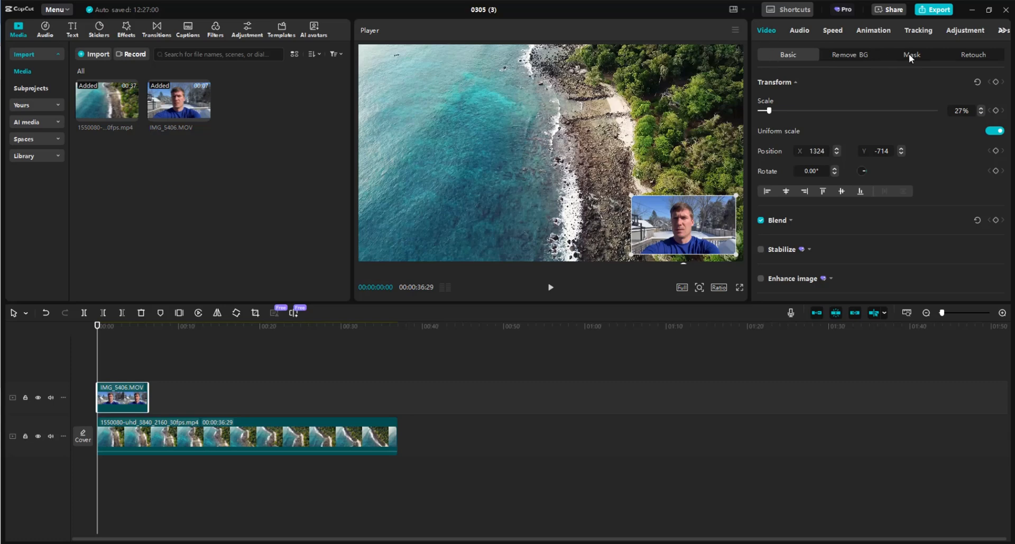
Add a Circle mask to the selfie overlay to form a round face bubble.
click(911, 55)
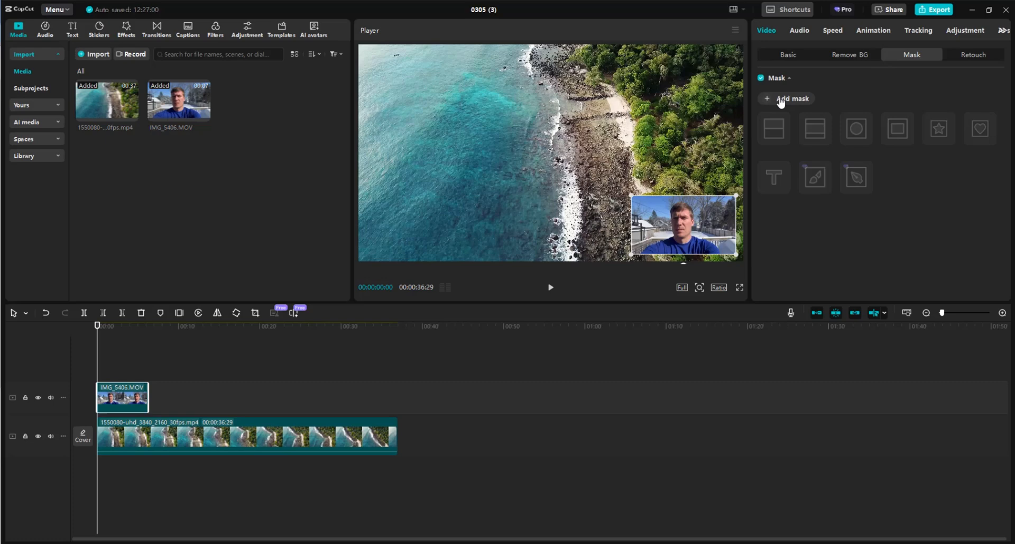
click(897, 128)
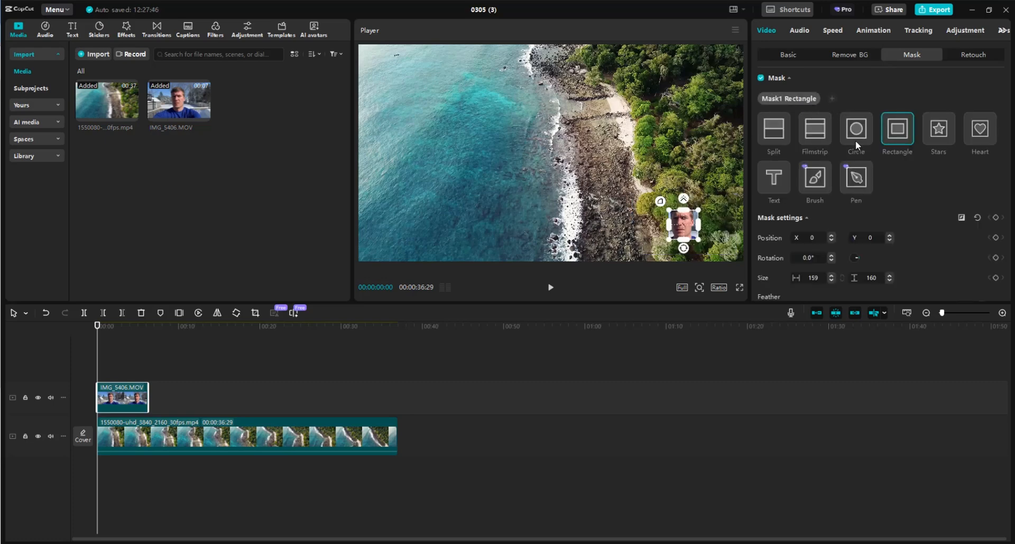
click(855, 128)
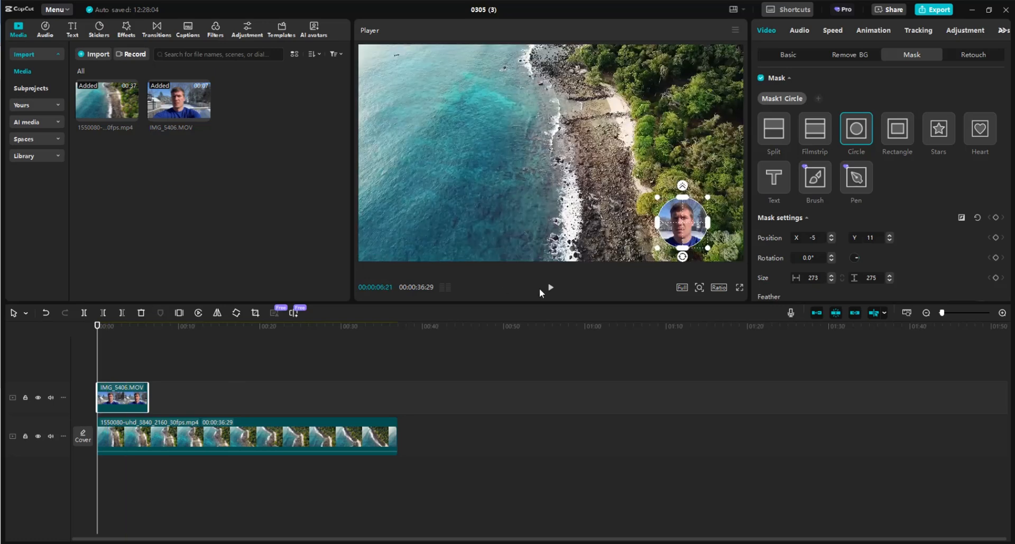
click(550, 286)
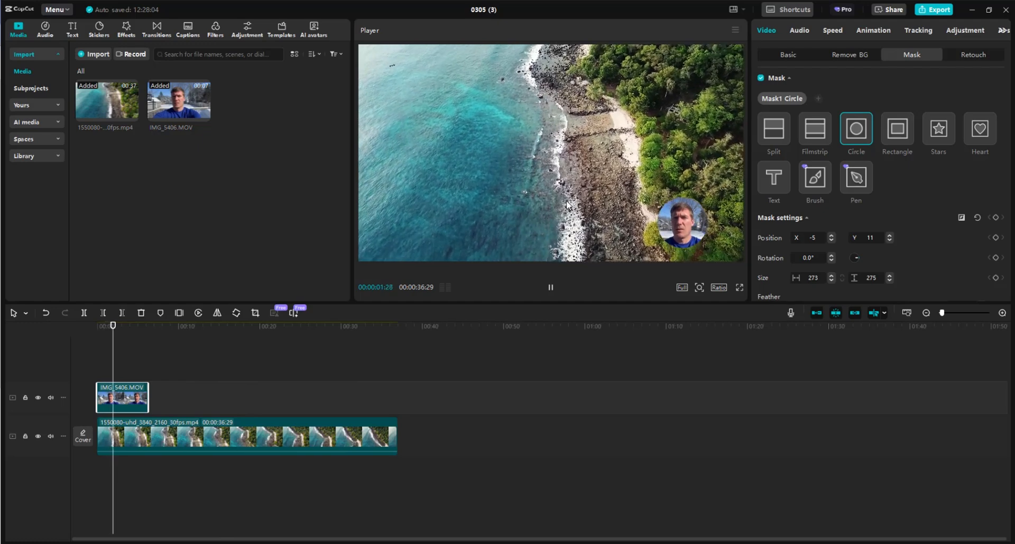
click(136, 325)
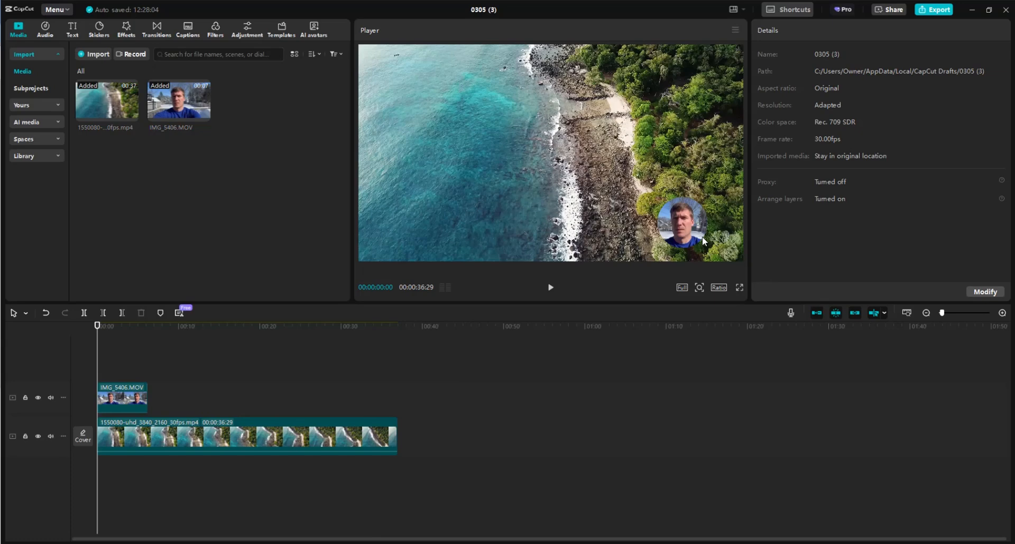
click(121, 397)
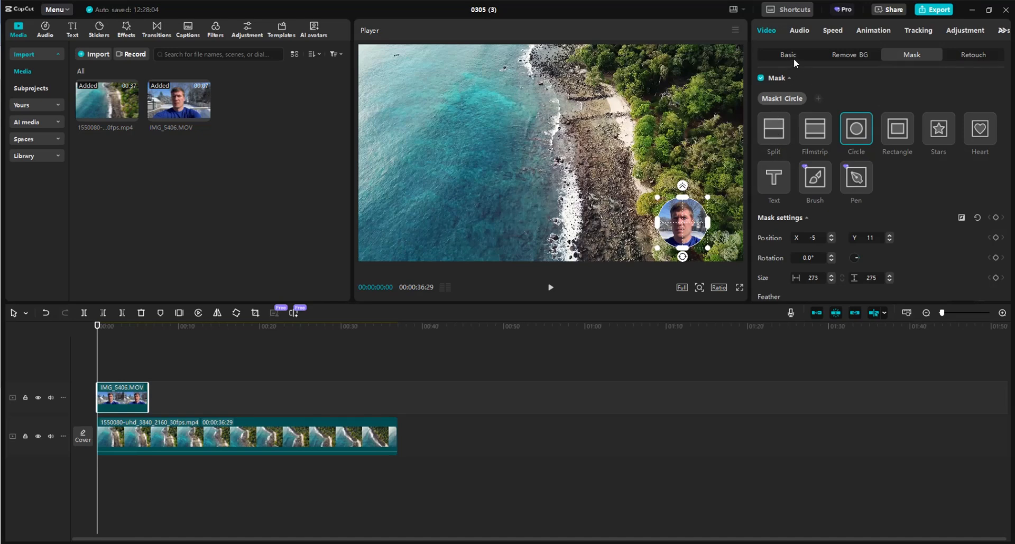
mouse_move(854, 63)
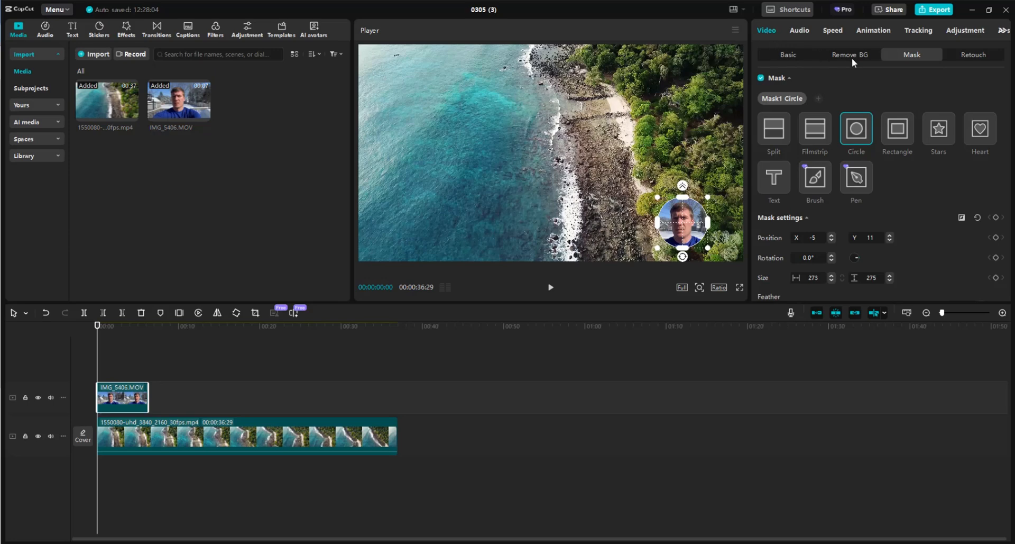
Turn on Auto removal in the overlay's Remove BG settings.
click(850, 55)
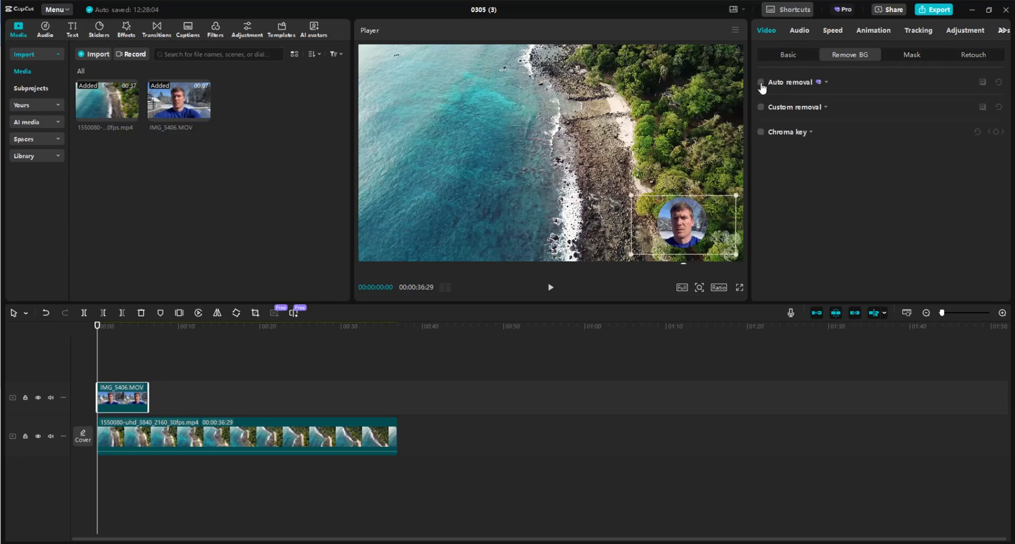
click(761, 82)
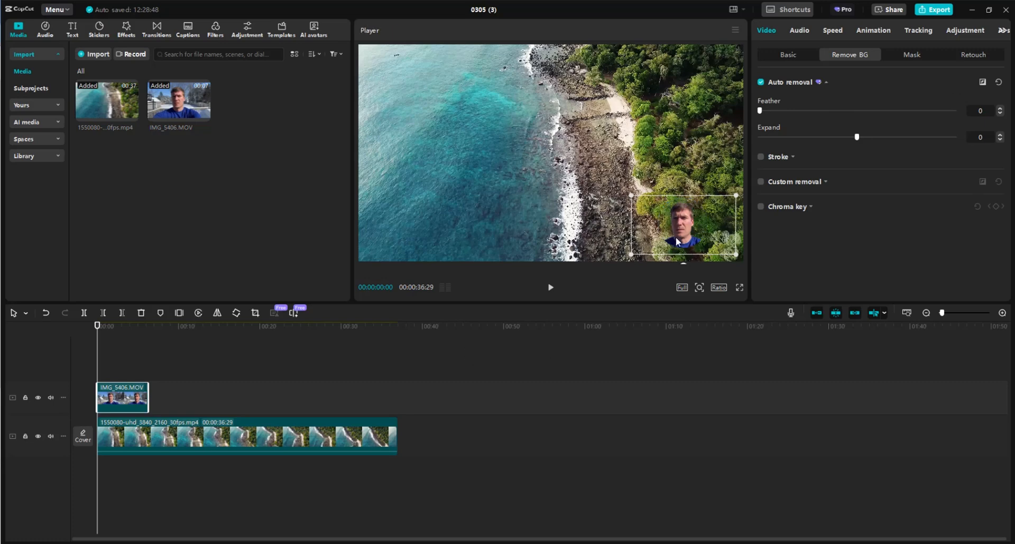
mouse_move(706, 272)
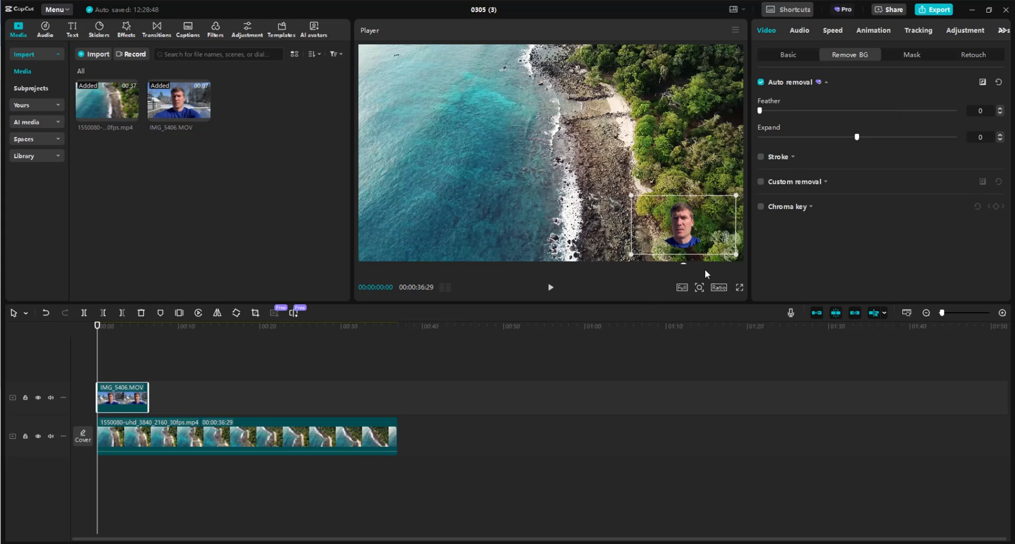
mouse_move(739, 289)
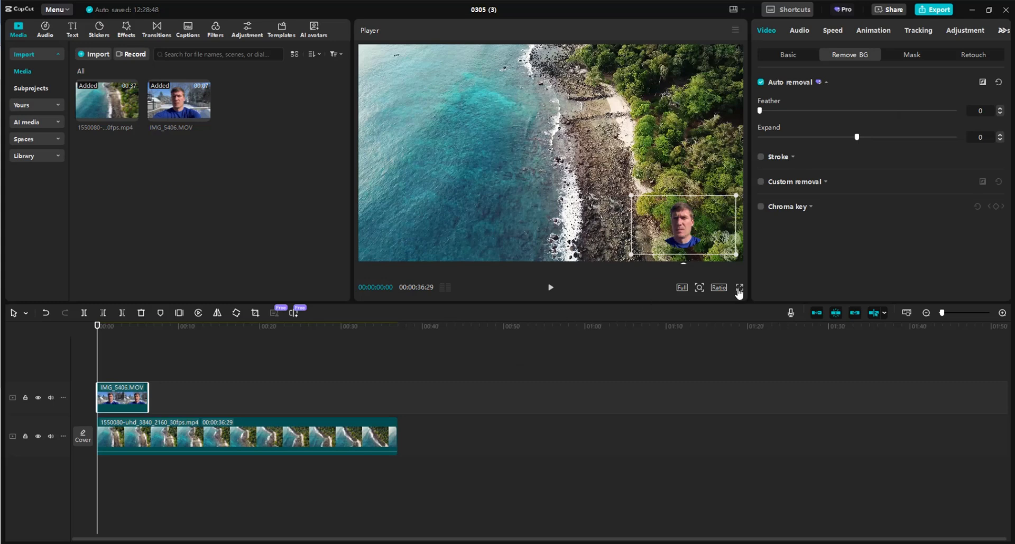
click(739, 287)
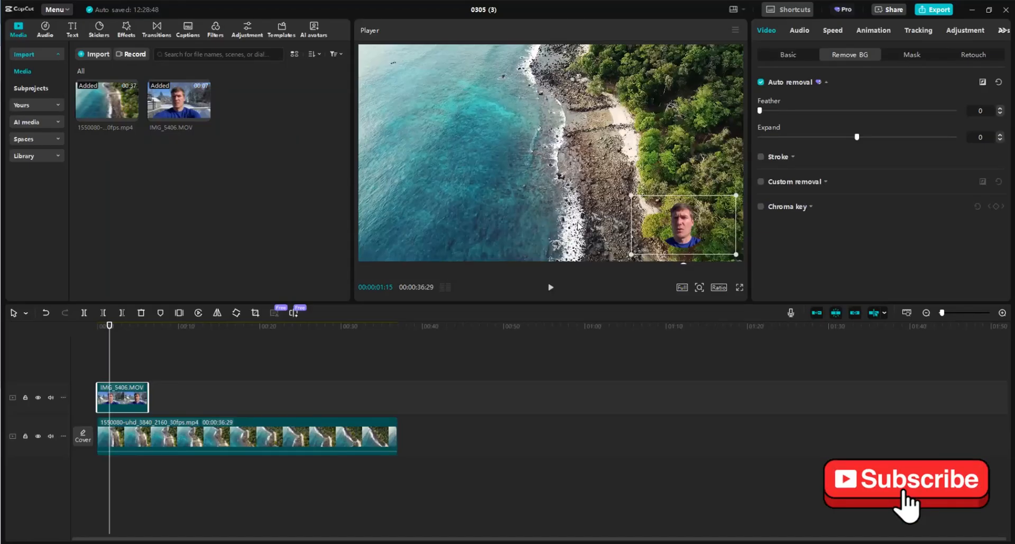
mouse_move(554, 188)
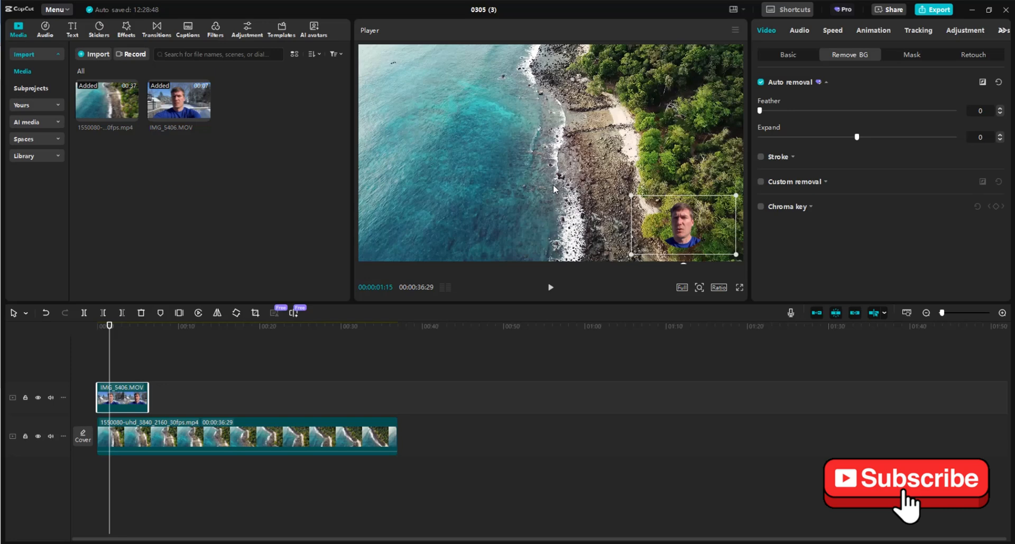